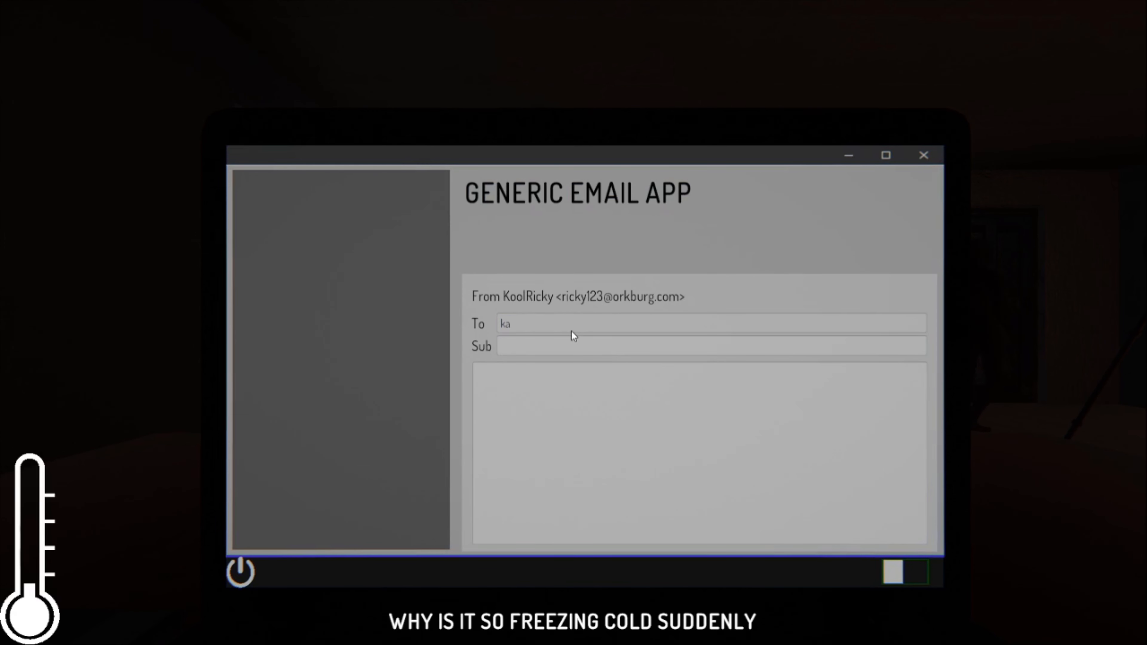
Step: Start the recipient address in the To field with 're'
{"action": "type", "text": "re"}
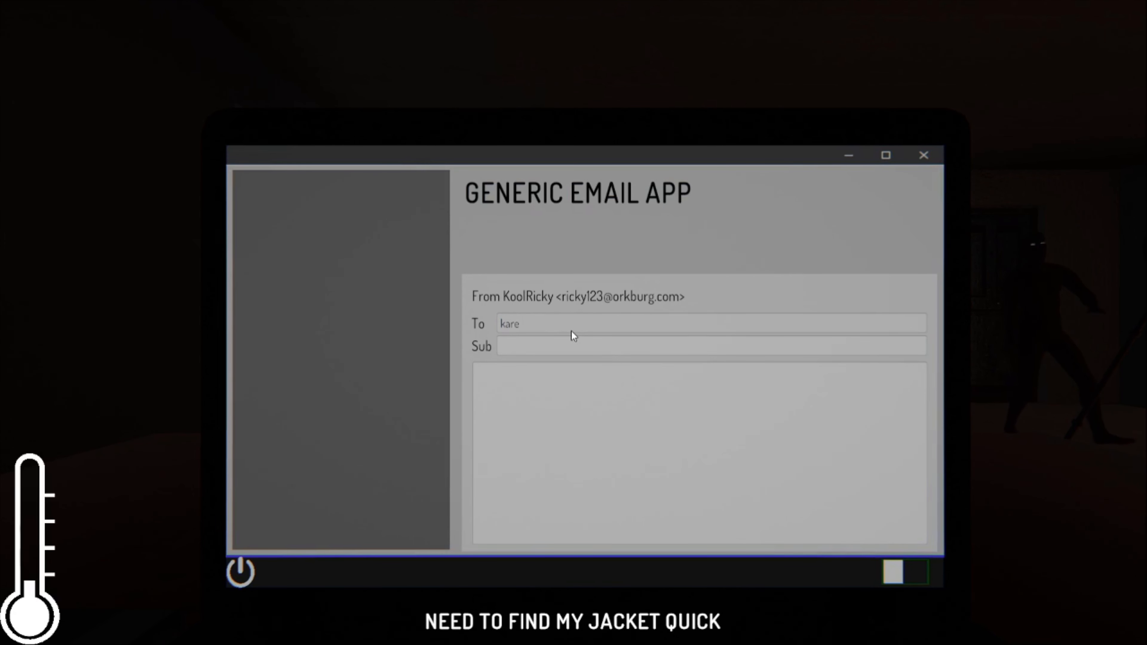
{"action": "mouse_move", "coordinate": [829, 238]}
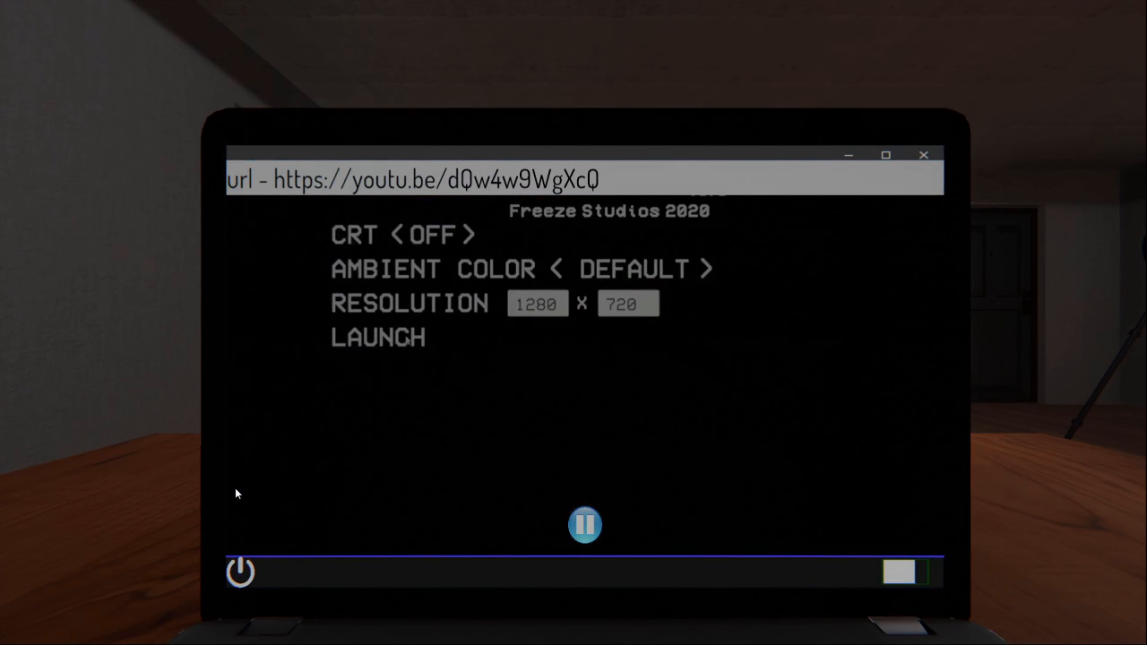
Step: Play the linked video, then close the player to return to the desktop
{"action": "left_click", "coordinate": [377, 337]}
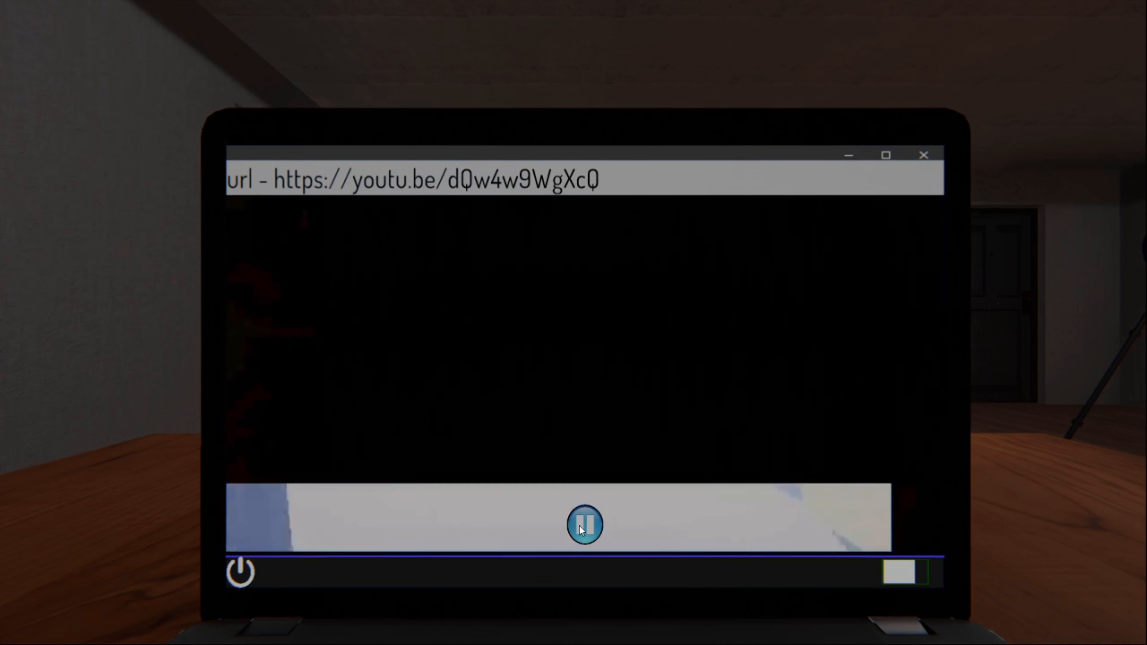
{"action": "left_click", "coordinate": [923, 155]}
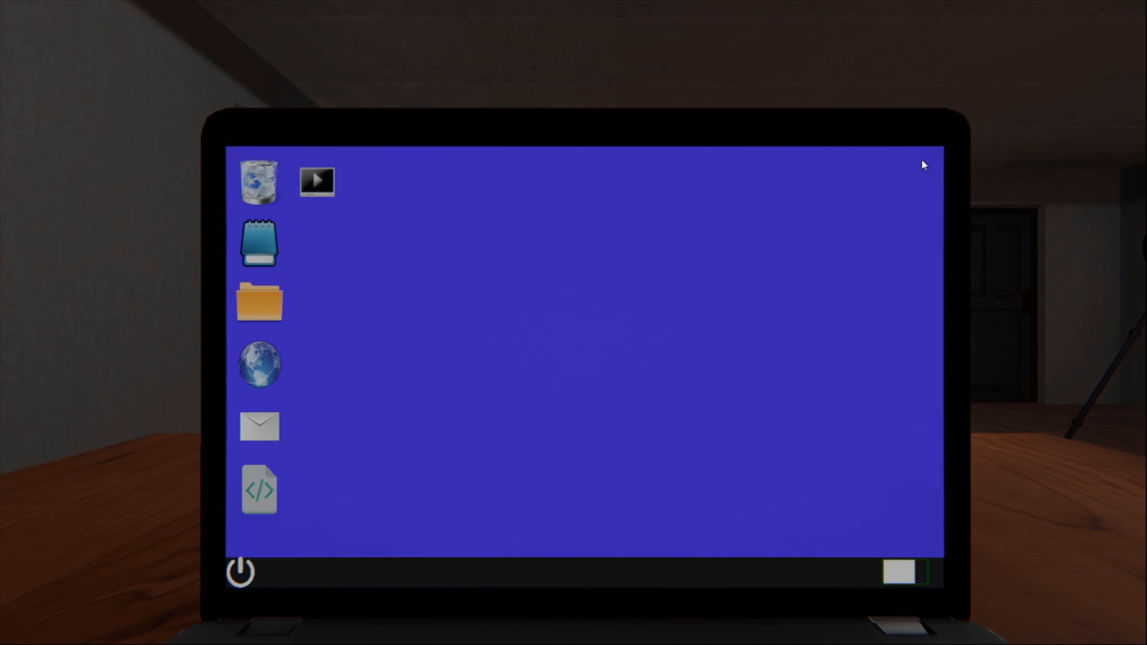
{"action": "mouse_move", "coordinate": [270, 178]}
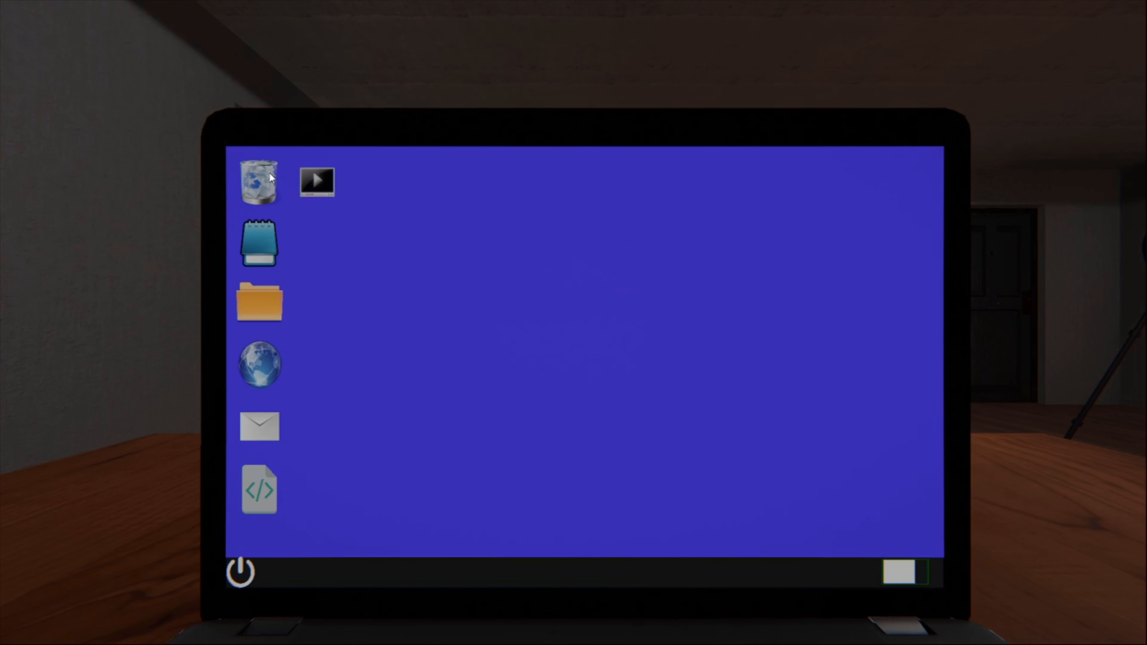
Step: Browse the desktop folder and text note, check the homework task, then open the Games folder
{"action": "left_click", "coordinate": [259, 301]}
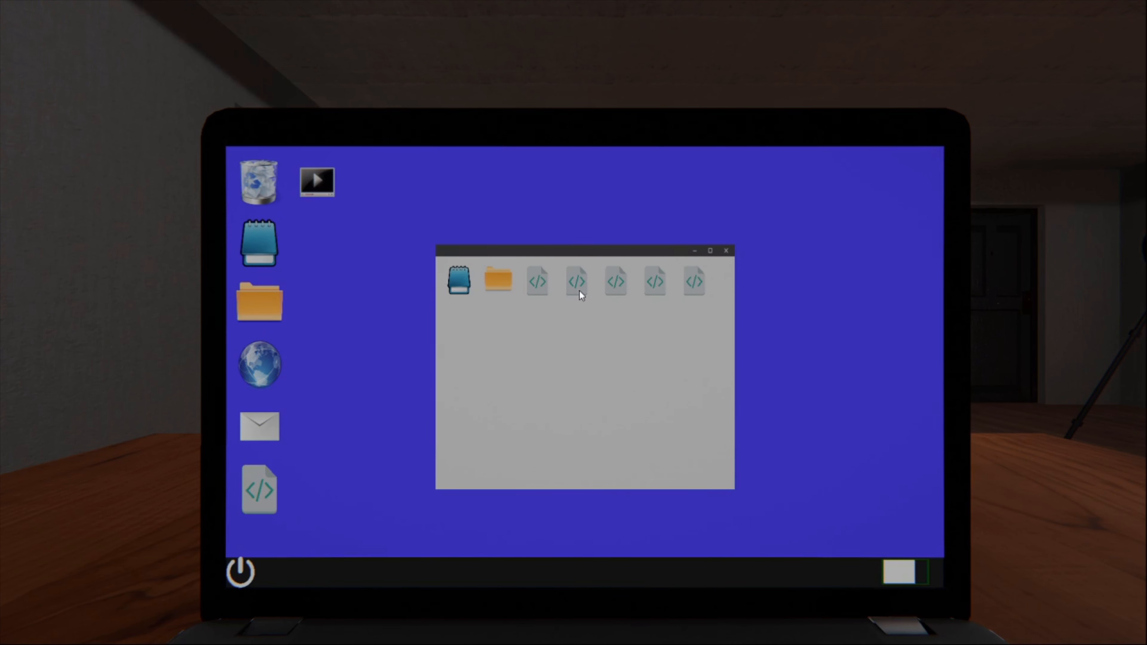
{"action": "mouse_move", "coordinate": [733, 251]}
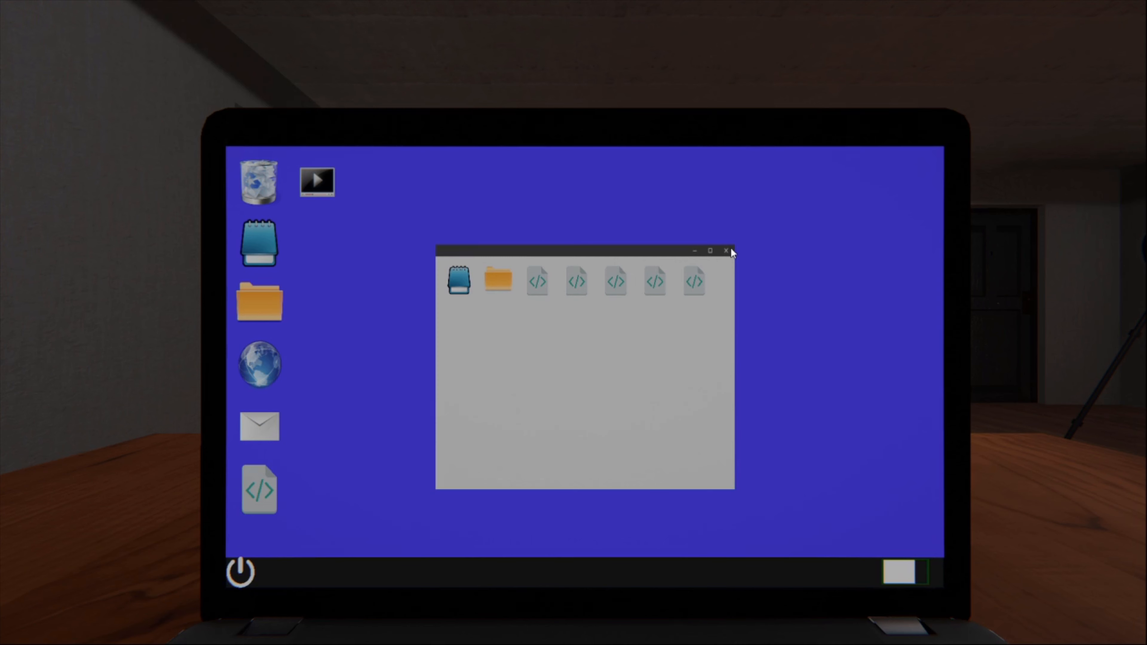
{"action": "left_click", "coordinate": [458, 280]}
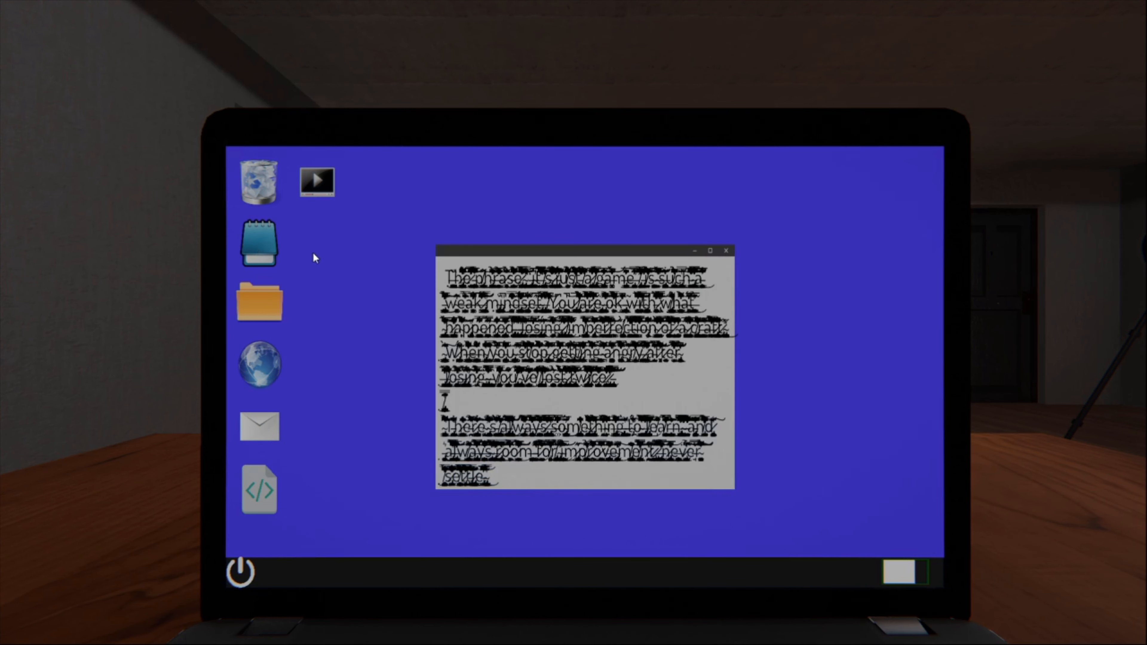
{"action": "mouse_move", "coordinate": [408, 271]}
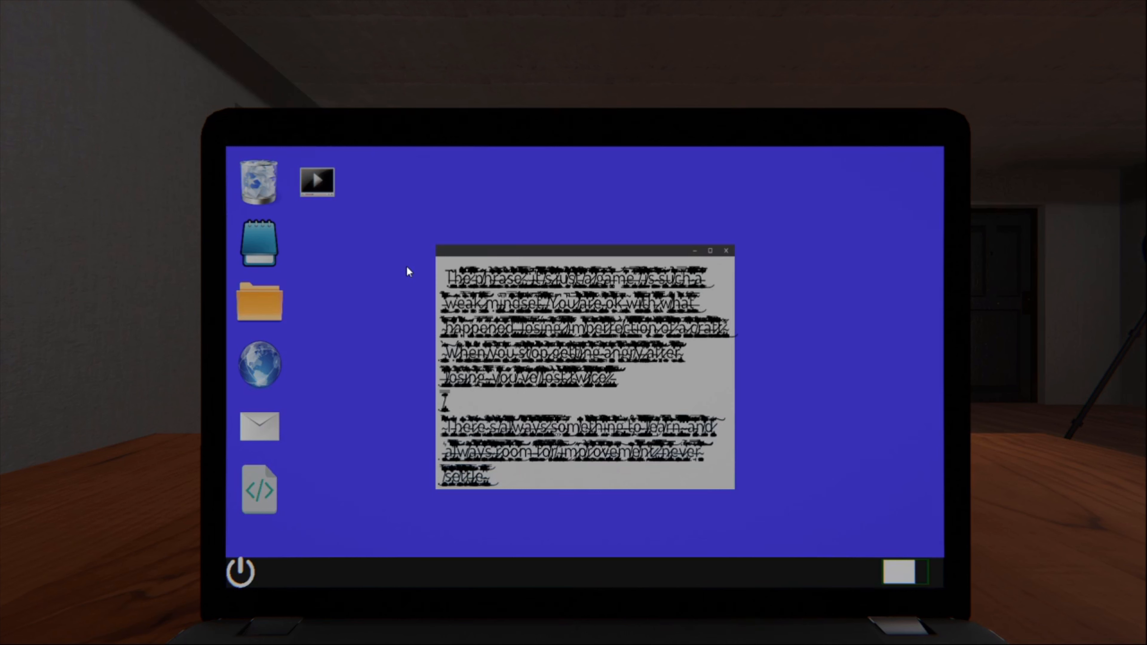
{"action": "mouse_move", "coordinate": [388, 295]}
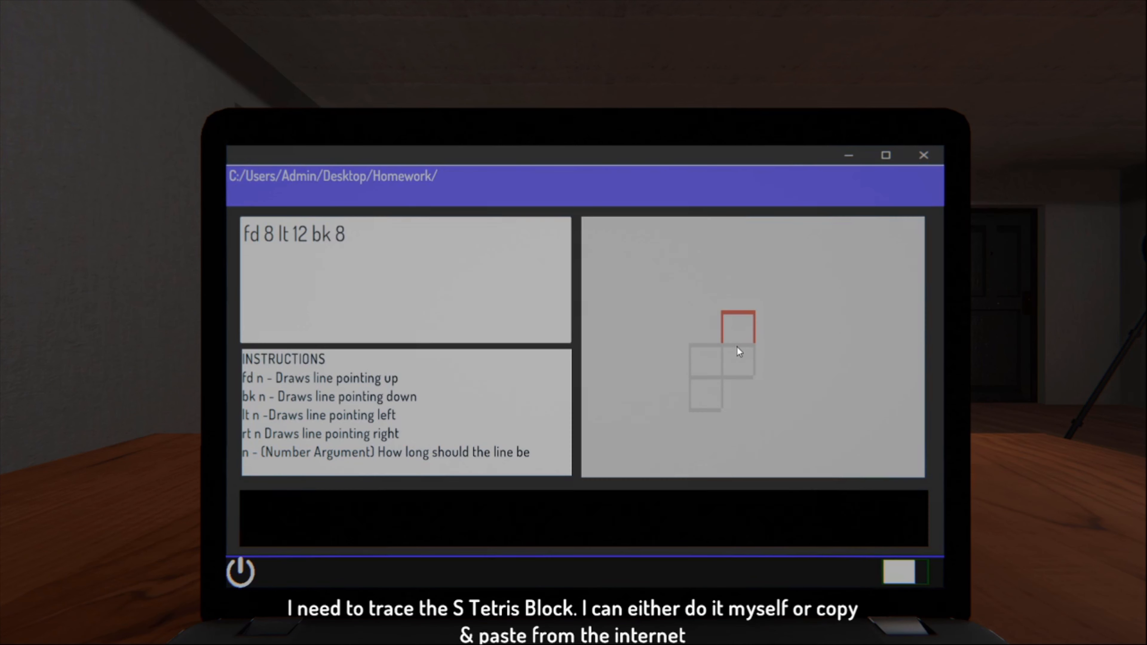
{"action": "left_click", "coordinate": [923, 156]}
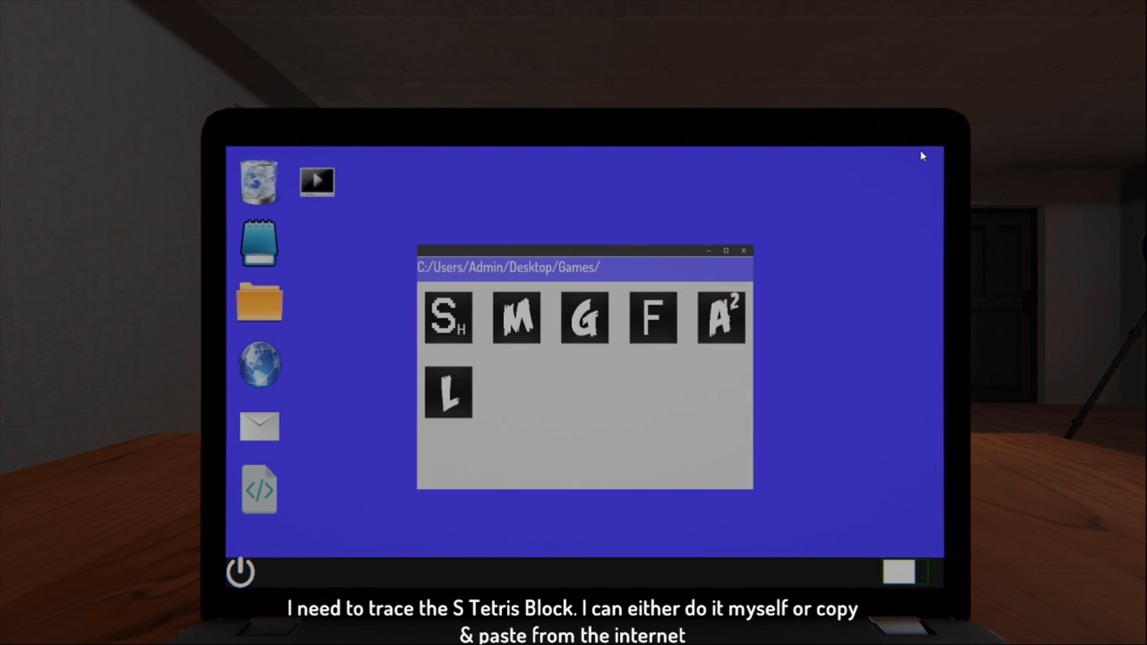
{"action": "left_click", "coordinate": [239, 571]}
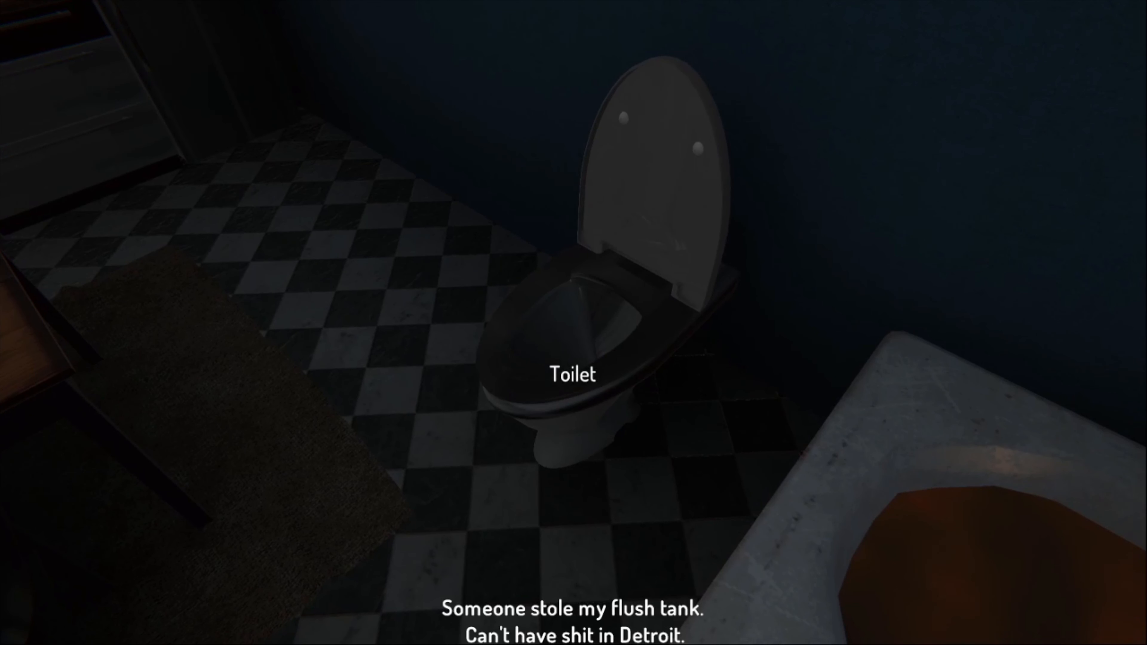
{"action": "mouse_move", "coordinate": [574, 322]}
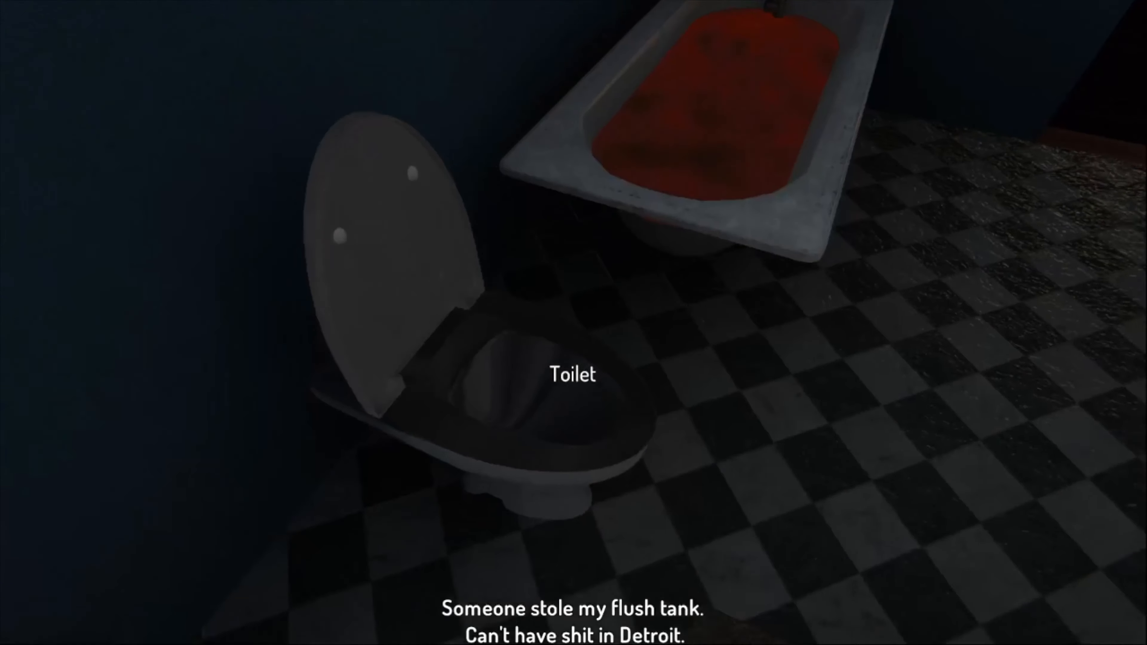
{"action": "mouse_move", "coordinate": [573, 323]}
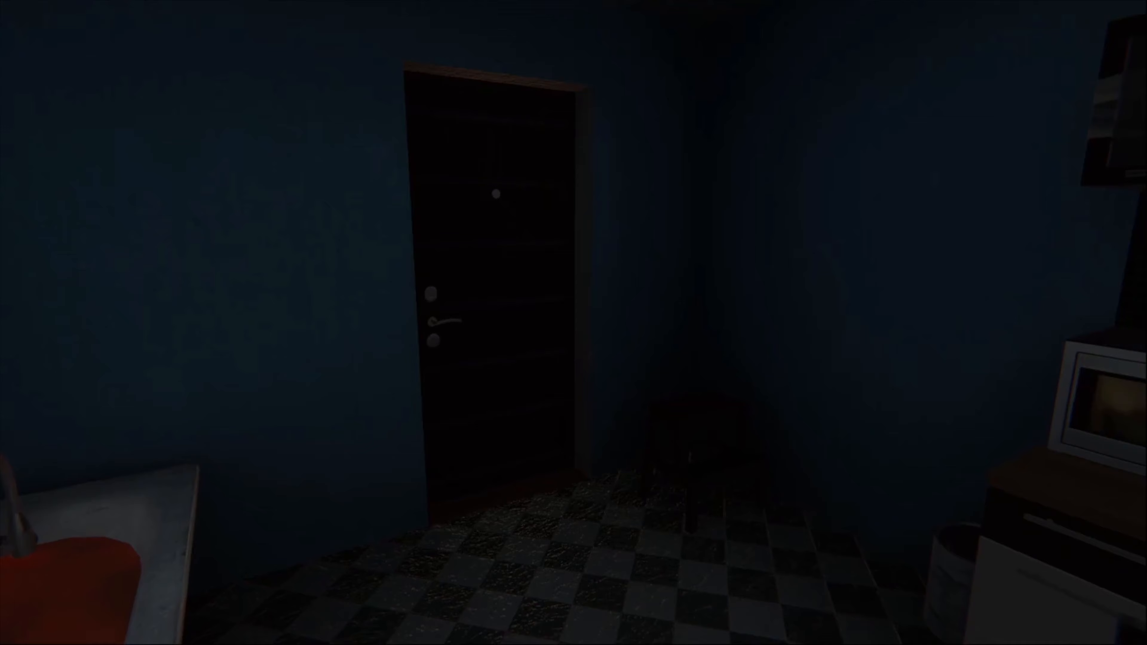
{"action": "mouse_move", "coordinate": [574, 322]}
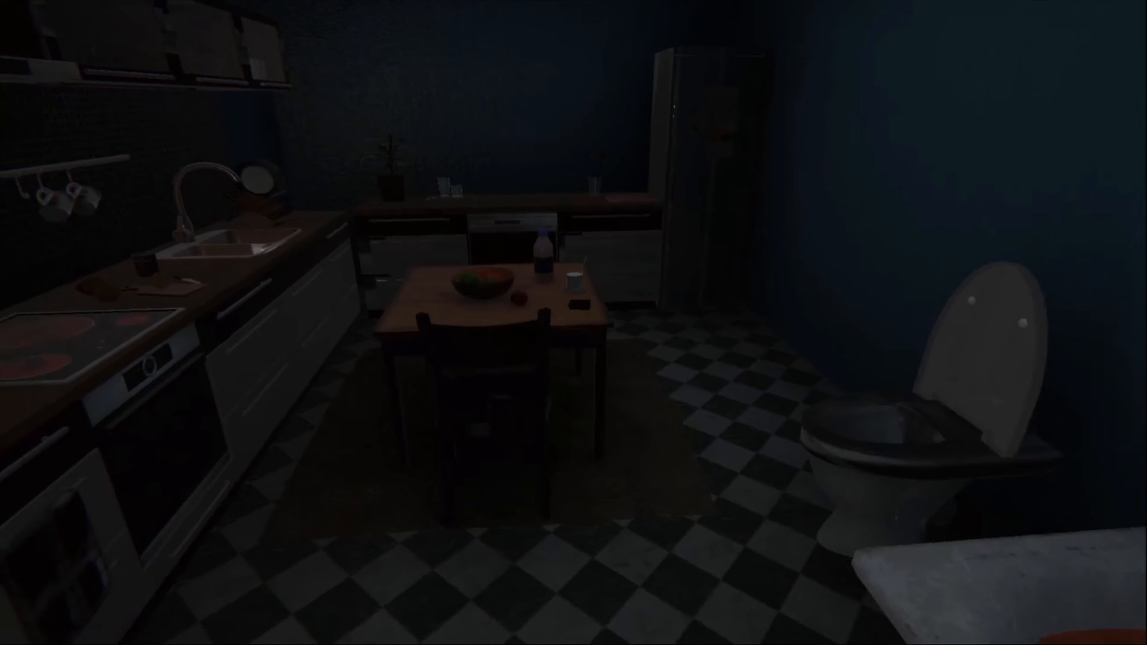
{"action": "mouse_move", "coordinate": [573, 322]}
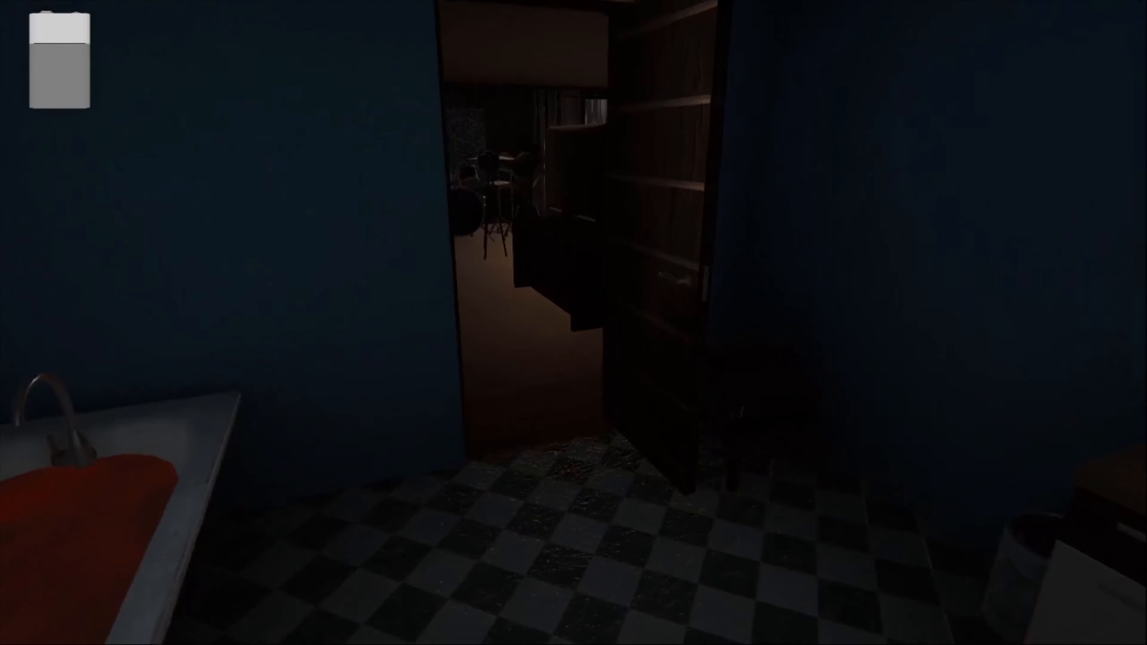
{"action": "mouse_move", "coordinate": [574, 323]}
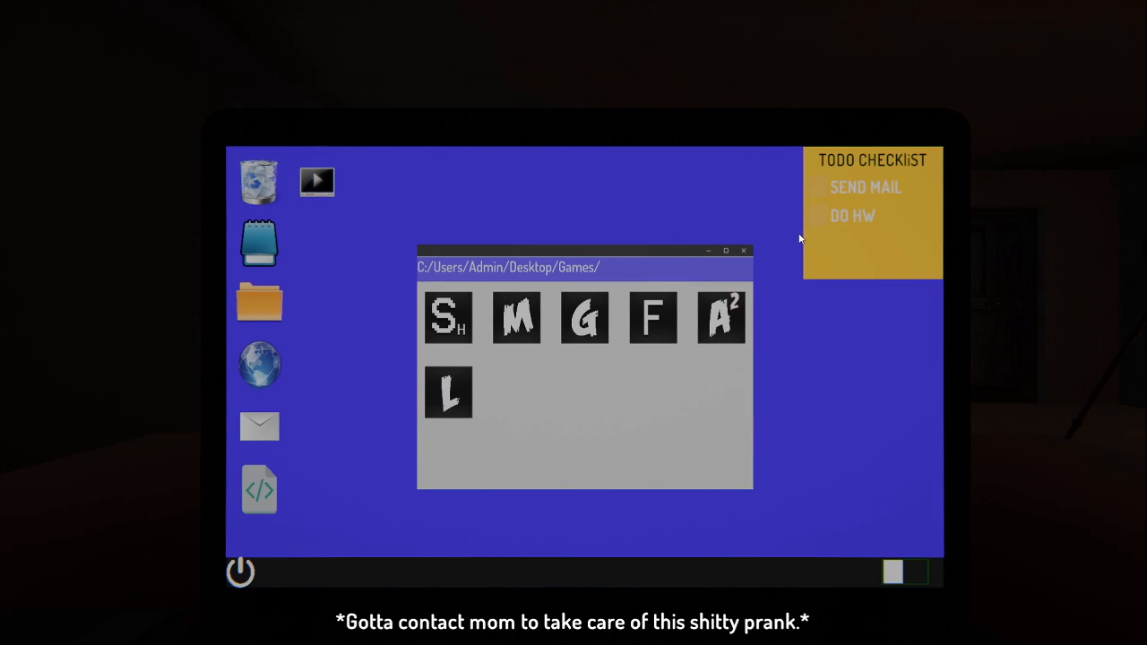
{"action": "mouse_move", "coordinate": [767, 256]}
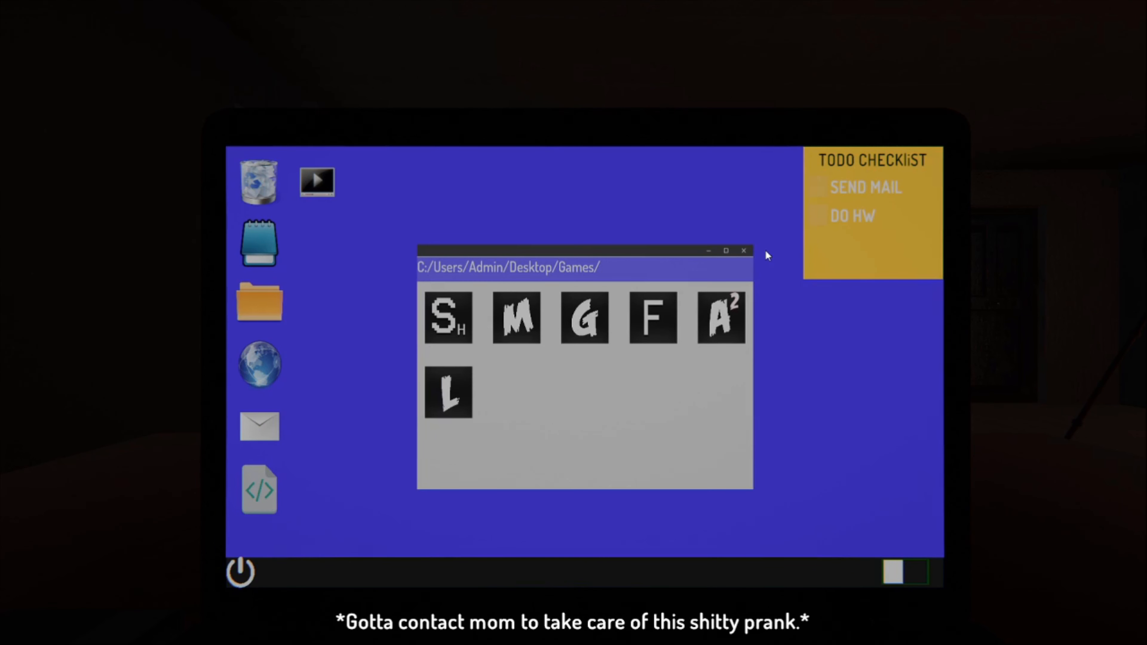
{"action": "mouse_move", "coordinate": [316, 196]}
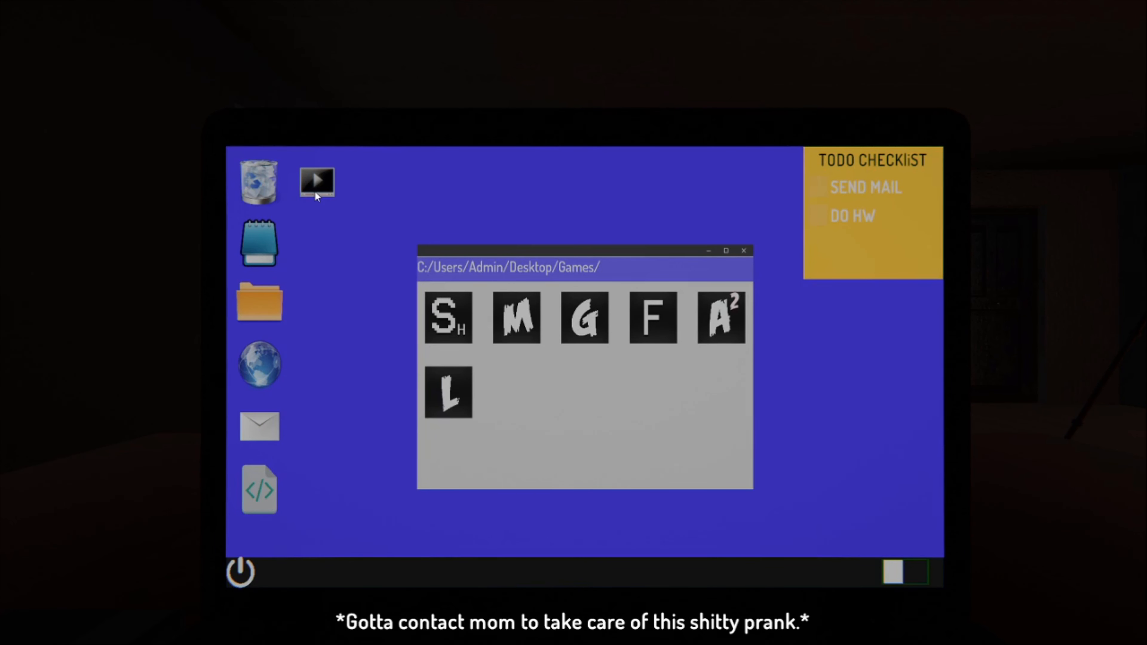
Step: Start an email with recipient 'kare', then open the homework assignment instead
{"action": "left_click", "coordinate": [259, 425]}
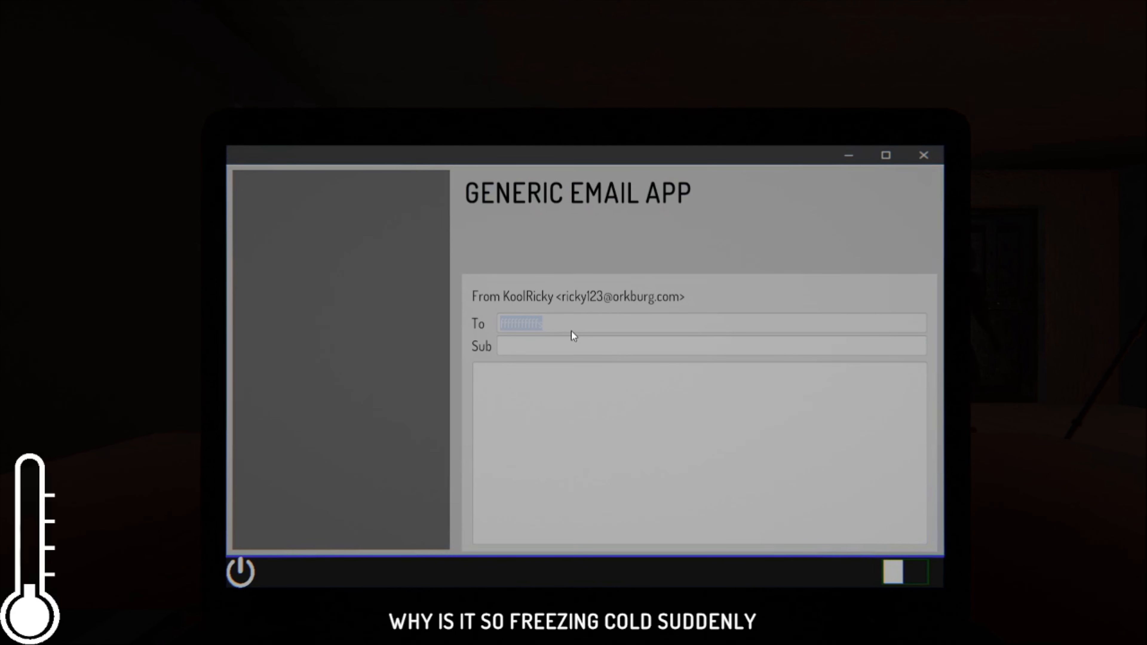
{"action": "type", "text": "kare"}
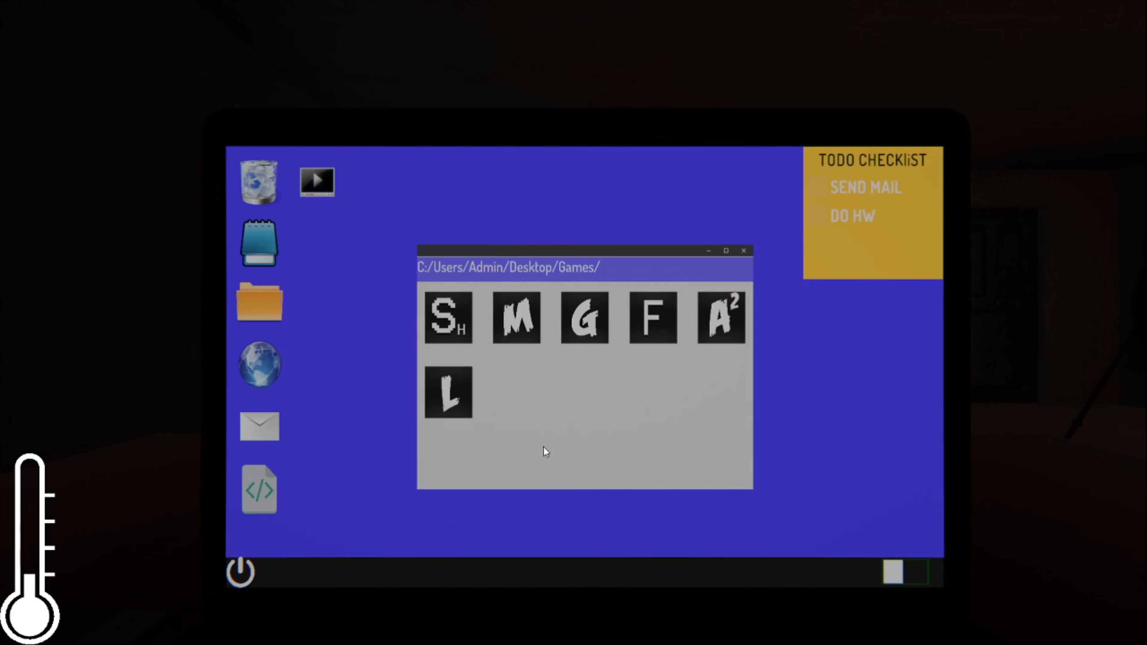
{"action": "left_click", "coordinate": [259, 425]}
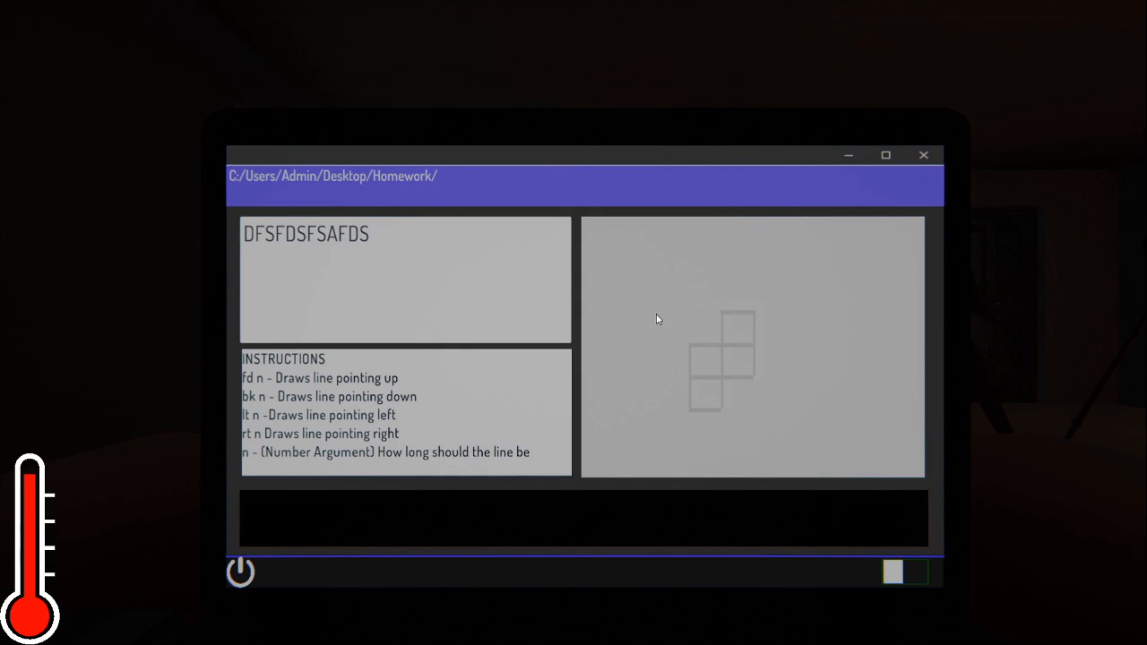
{"action": "left_click", "coordinate": [923, 155]}
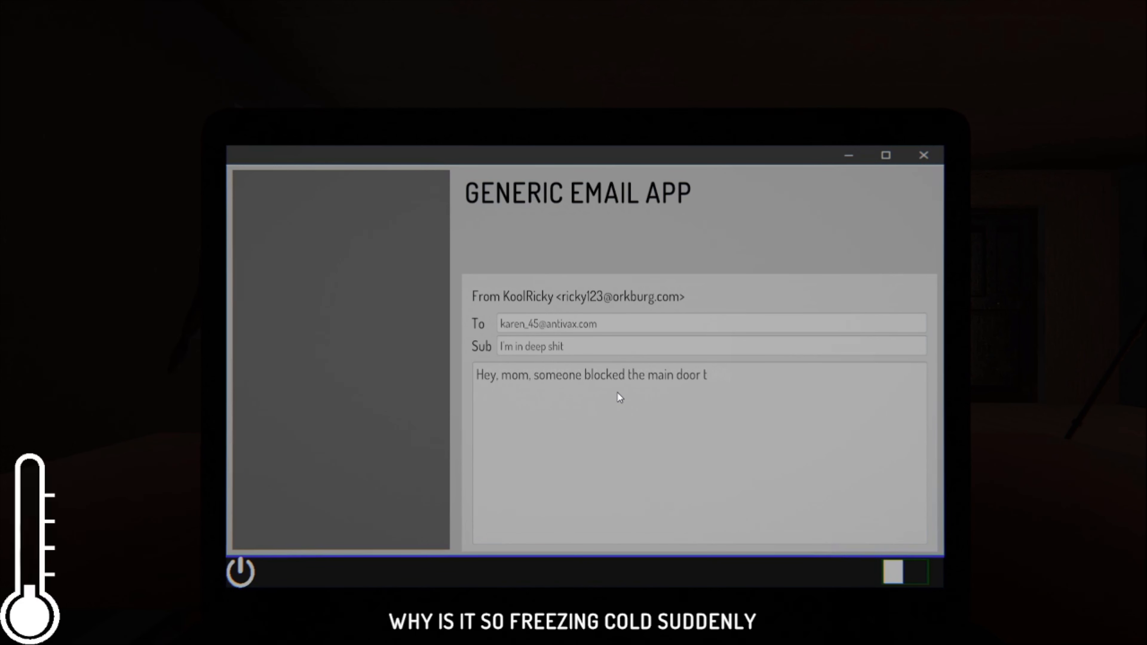
Step: Extend the email body with 'o my studio apartment by piling up shi'
{"action": "type", "text": "o my studio apartment by piling up shi"}
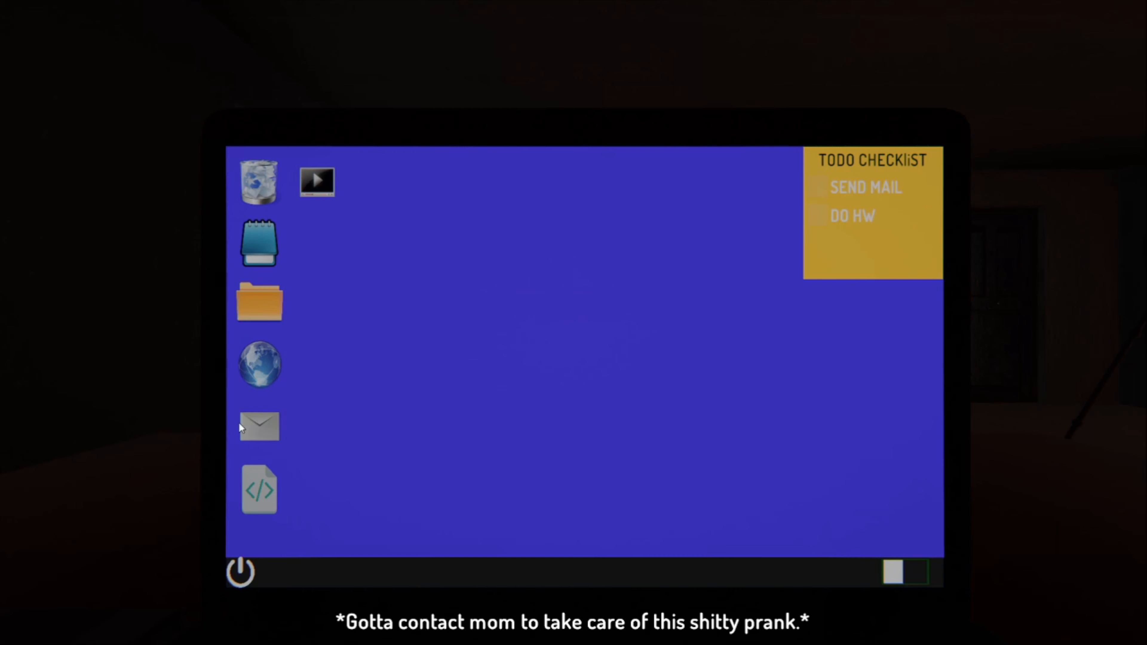
Step: Write the email to mom: subject 'I'm in deep shi', body about the main door blocked by piled-up junk
{"action": "left_click", "coordinate": [259, 427]}
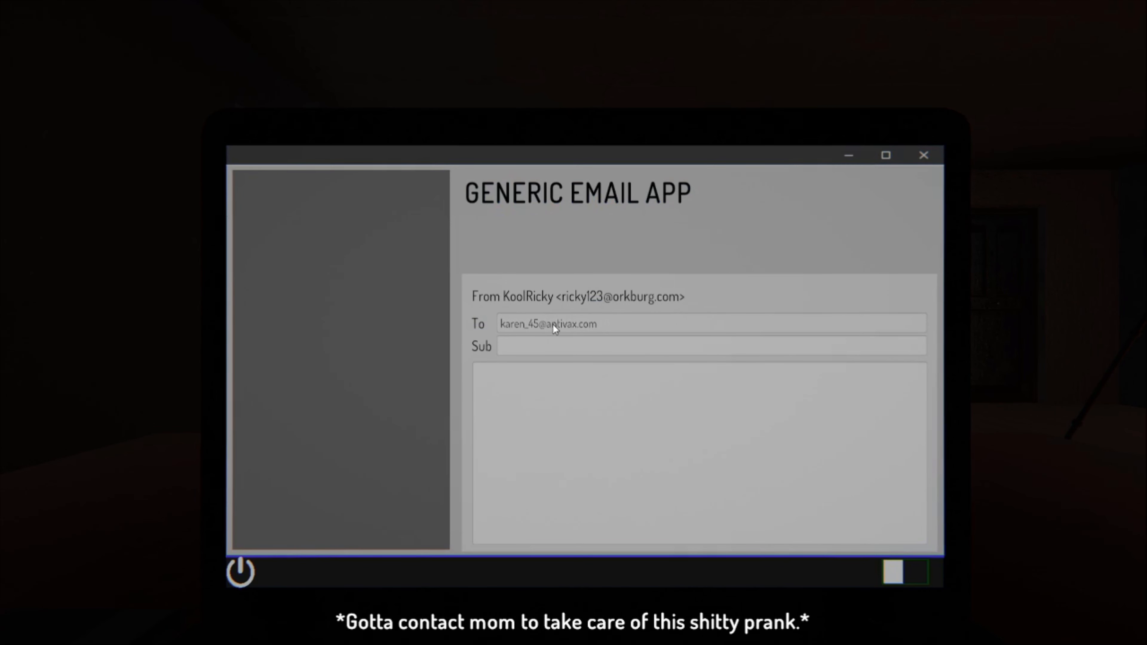
{"action": "type", "text": "I'm in deep shi"}
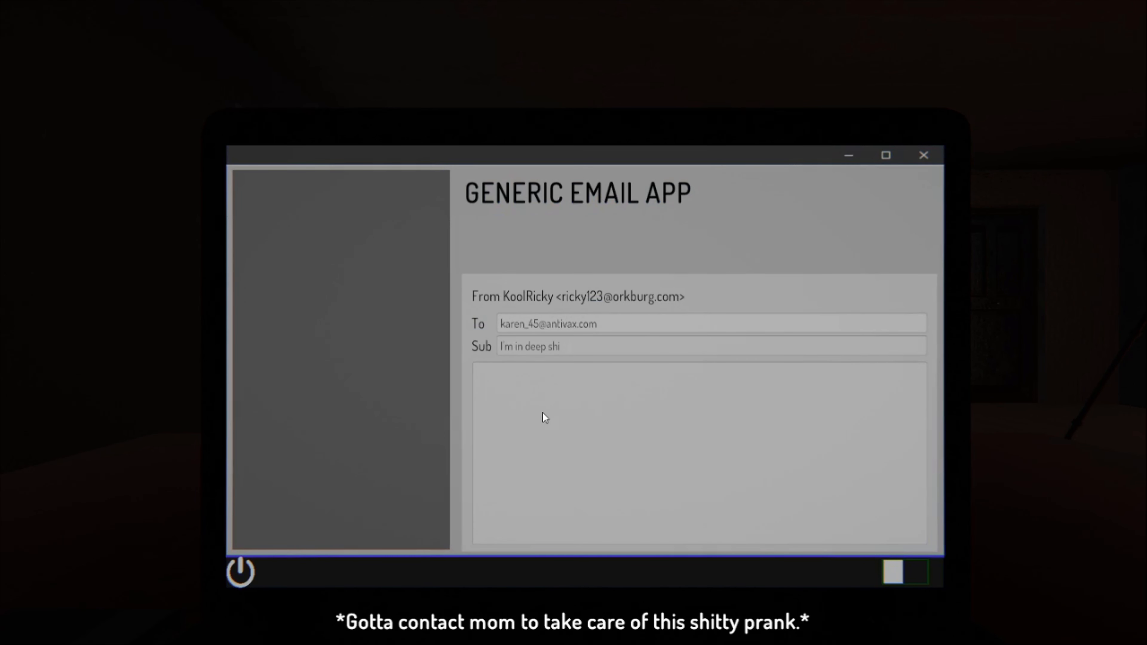
{"action": "type", "text": "Hey, mom, someone blocked the main door to my studio apartment by piling up shitty p"}
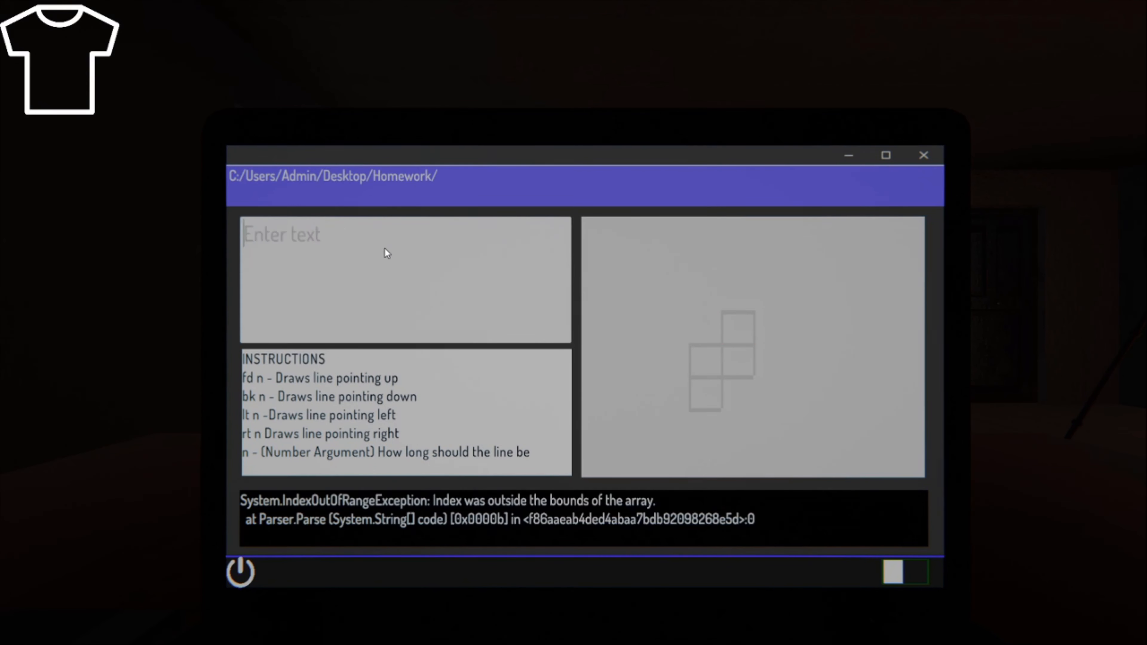
Step: Enter the drawing commands 'fd 8 lt 12 bk 8 b' in the Homework box
{"action": "type", "text": "fd 8 lt 12 bk 8 b"}
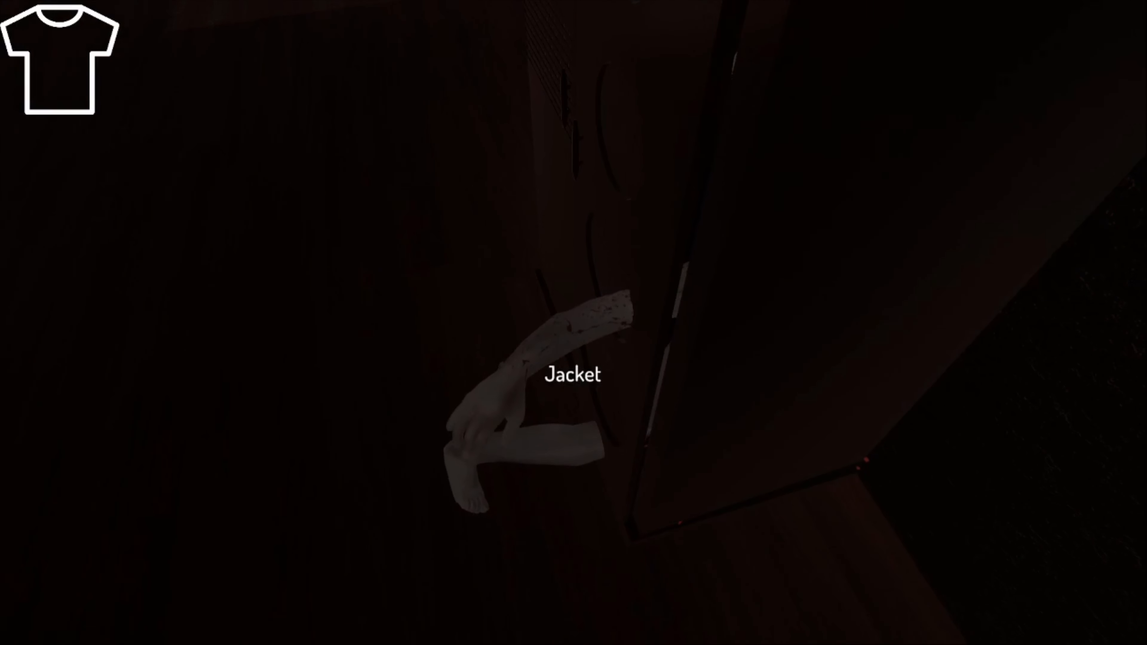
{"action": "mouse_move", "coordinate": [573, 323]}
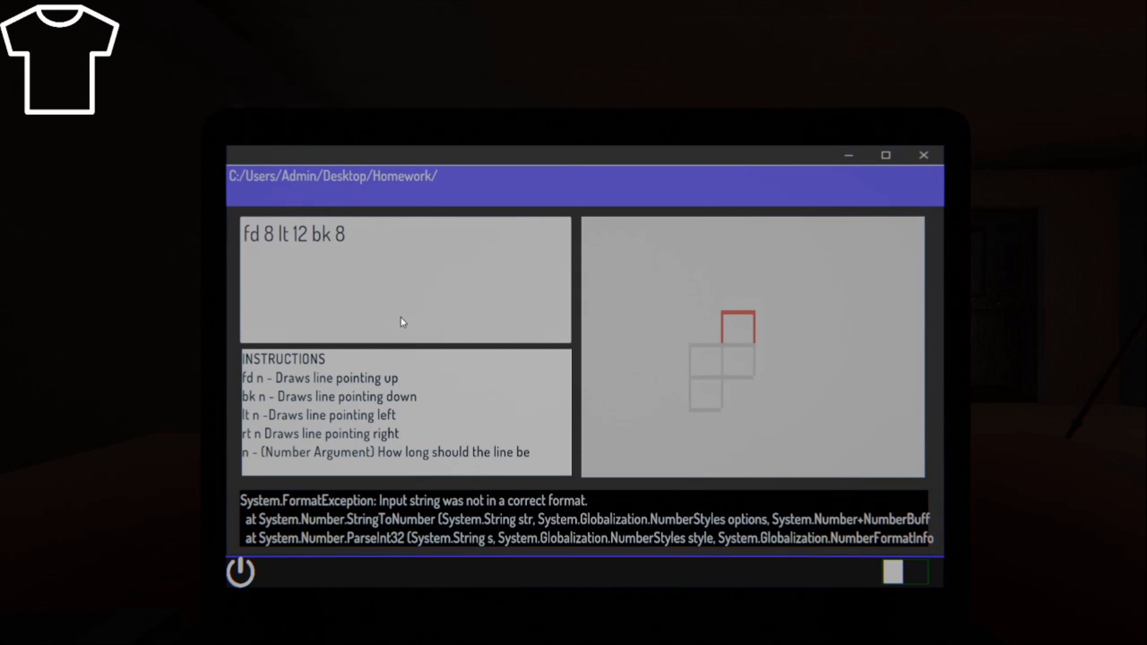
Step: Cancel the power menu, reopen Homework to trace the full shape, then close it with DO HW checked
{"action": "left_click", "coordinate": [924, 156]}
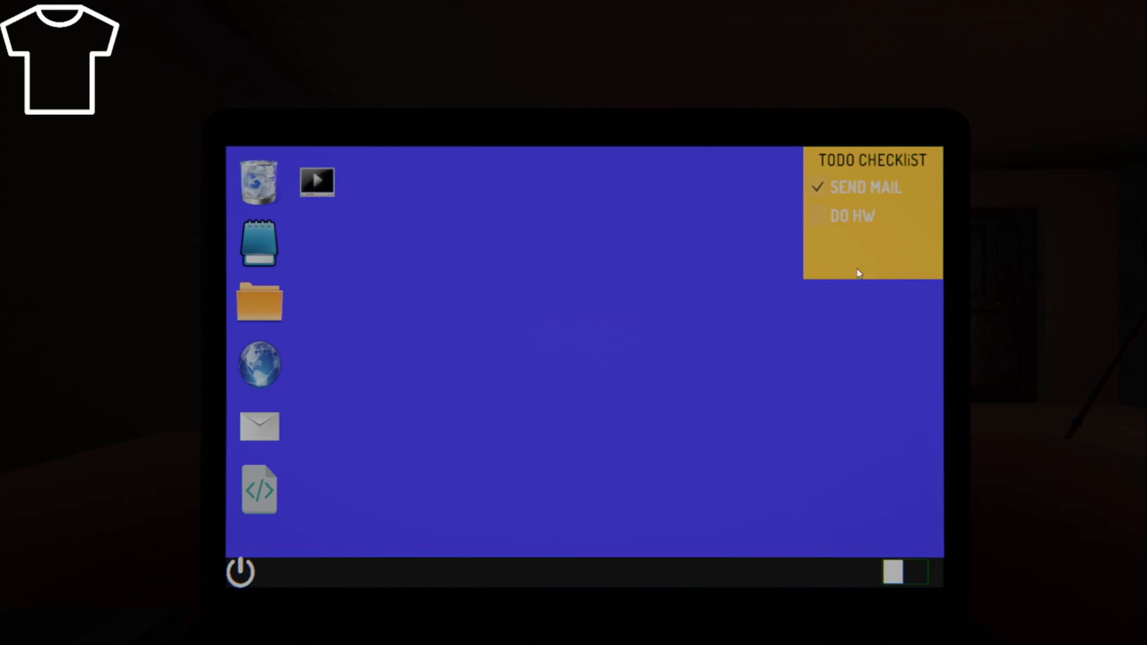
{"action": "left_click", "coordinate": [239, 572]}
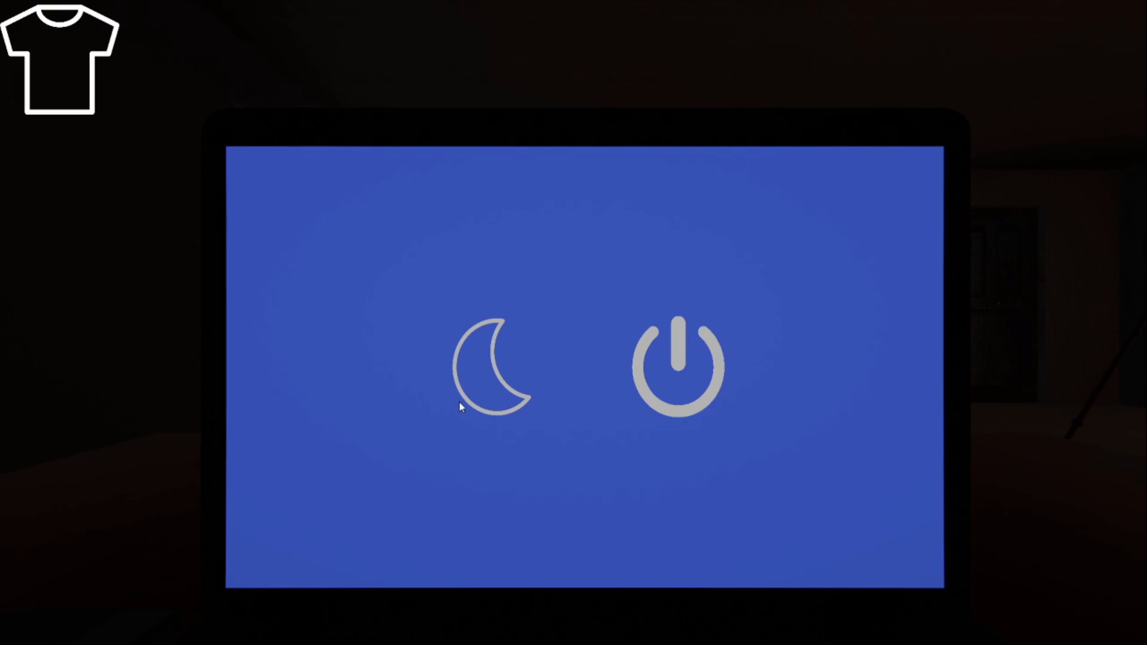
{"action": "left_click", "coordinate": [679, 366]}
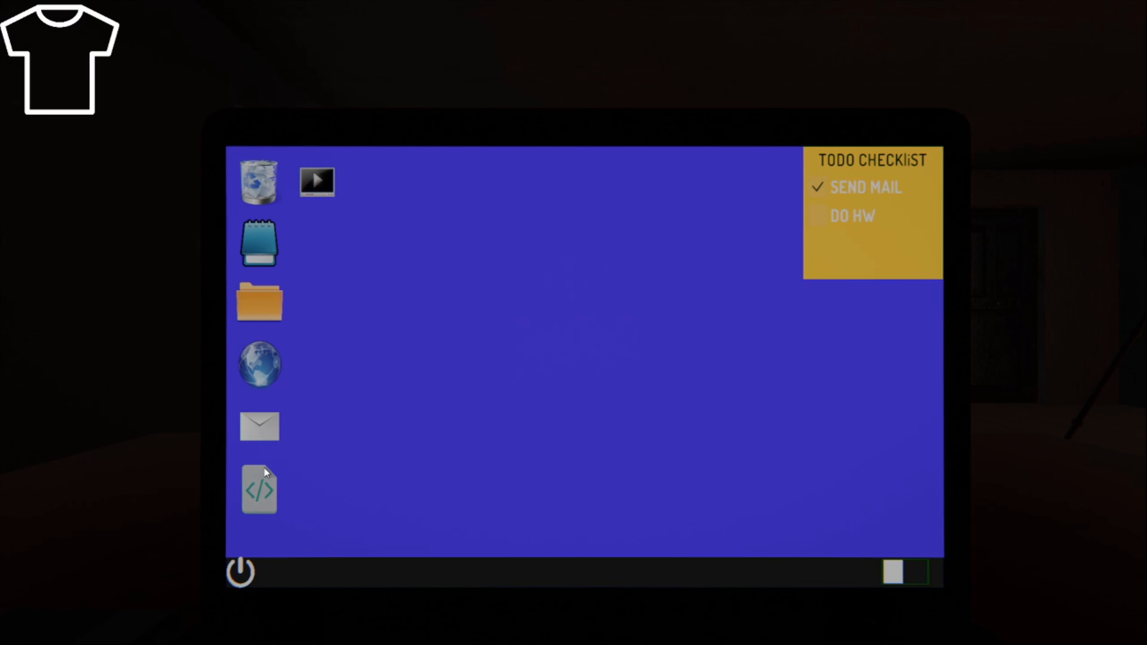
{"action": "left_click", "coordinate": [259, 490]}
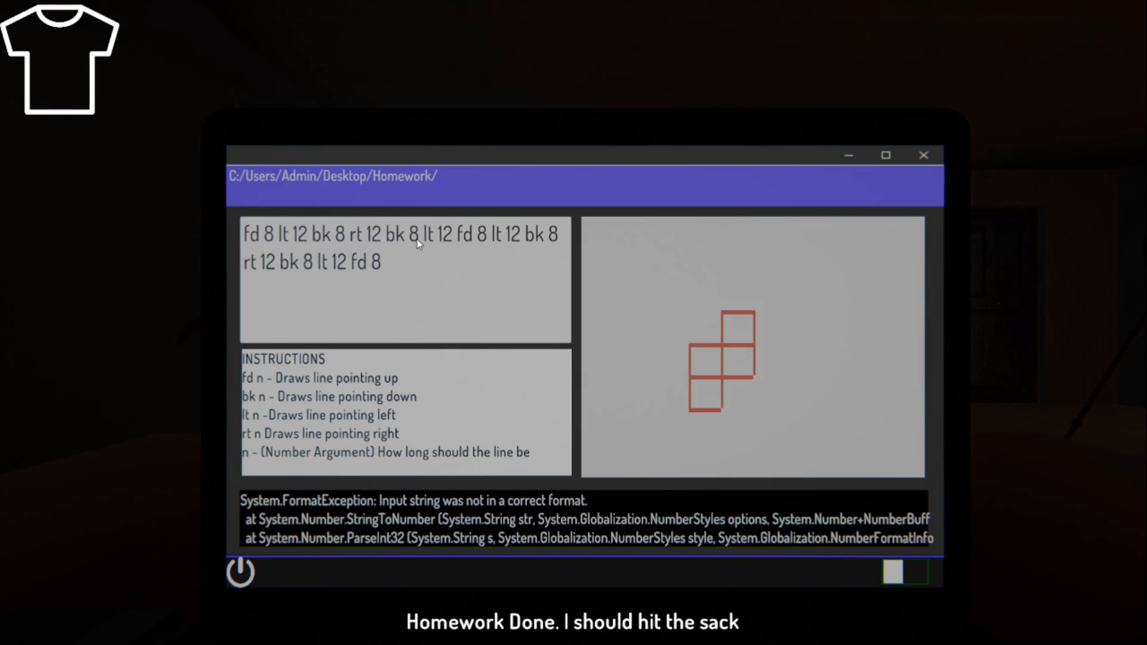
{"action": "left_click", "coordinate": [924, 156]}
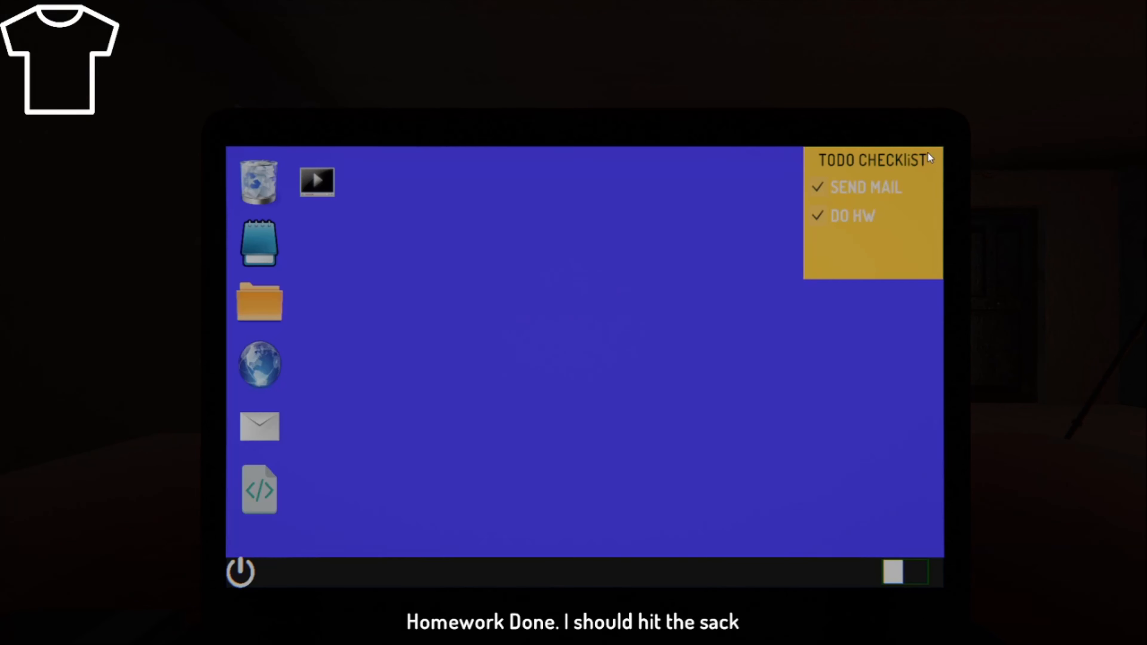
Step: Shut down the laptop from the power button
{"action": "left_click", "coordinate": [240, 572]}
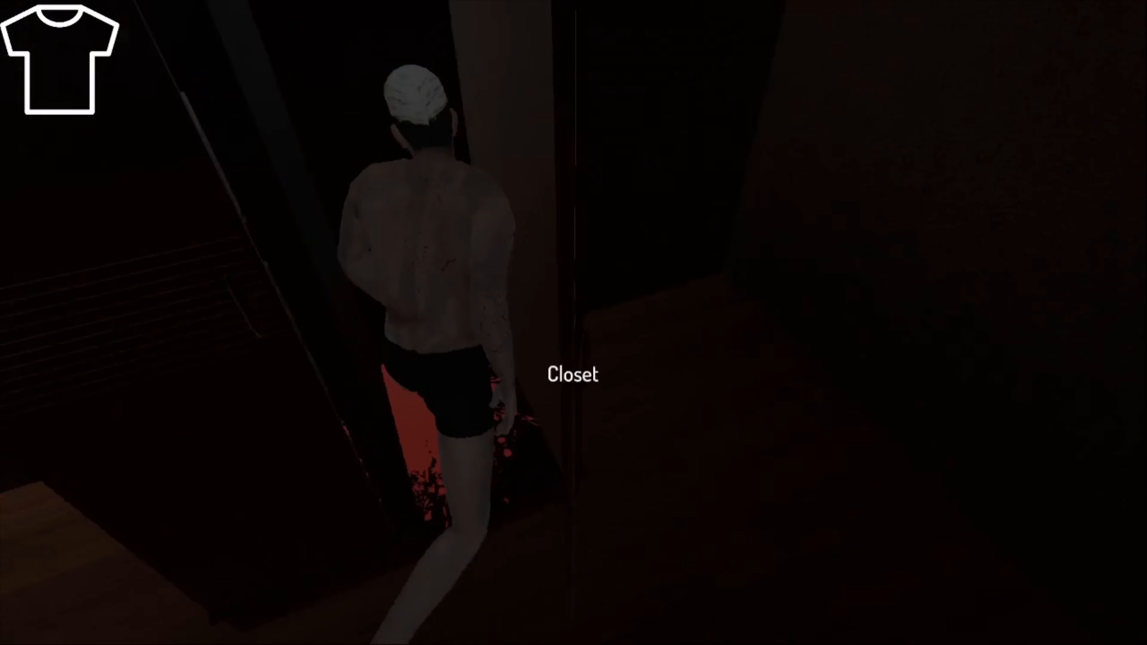
{"action": "mouse_move", "coordinate": [573, 323]}
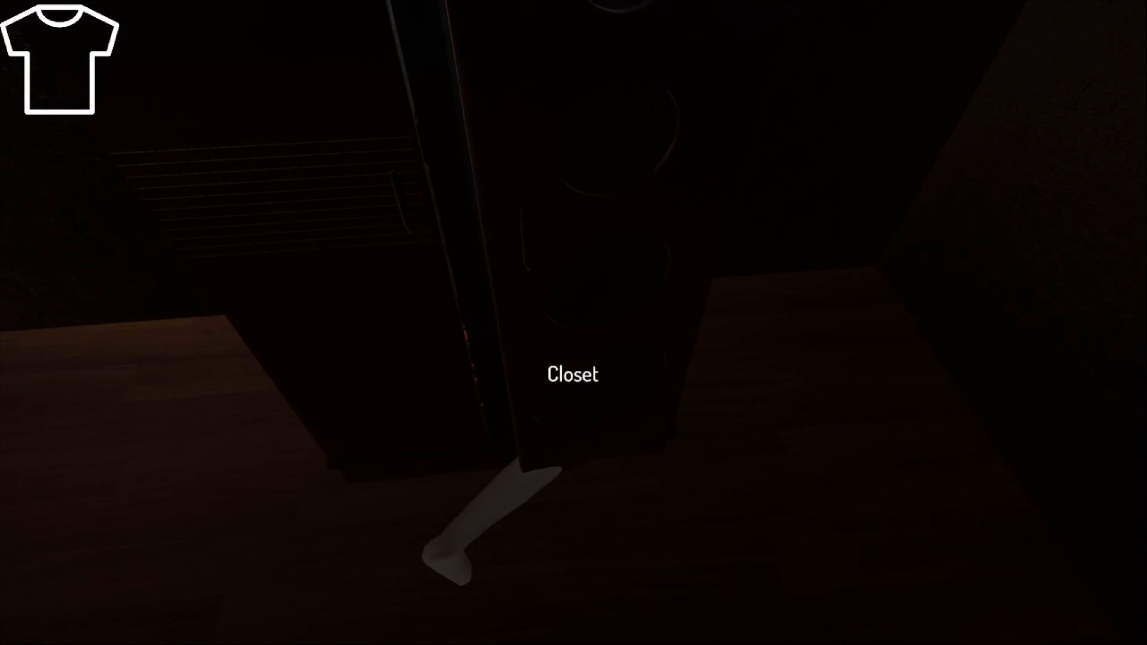
{"action": "mouse_move", "coordinate": [573, 323]}
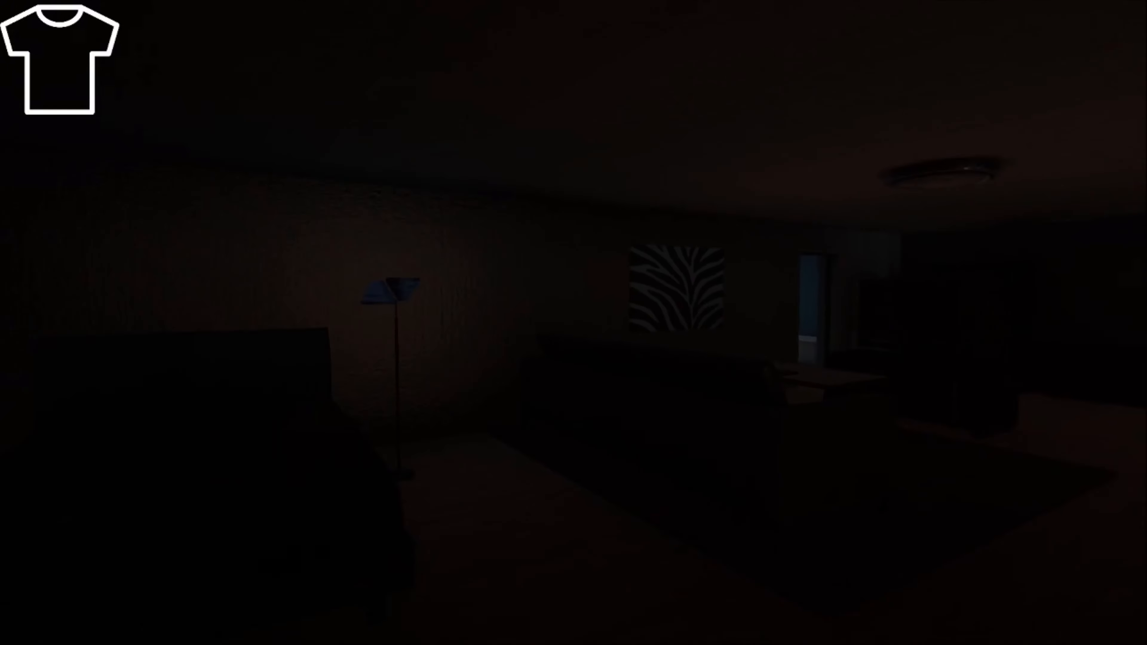